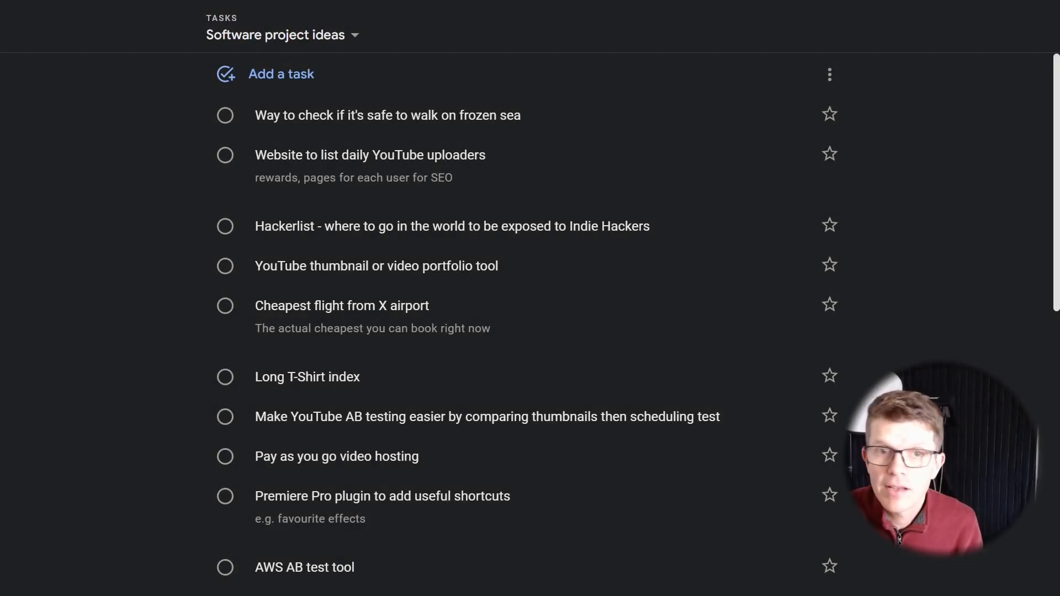
- Create basic.js and add a "basic": "node basic" script to package.json
scroll("down", 3)
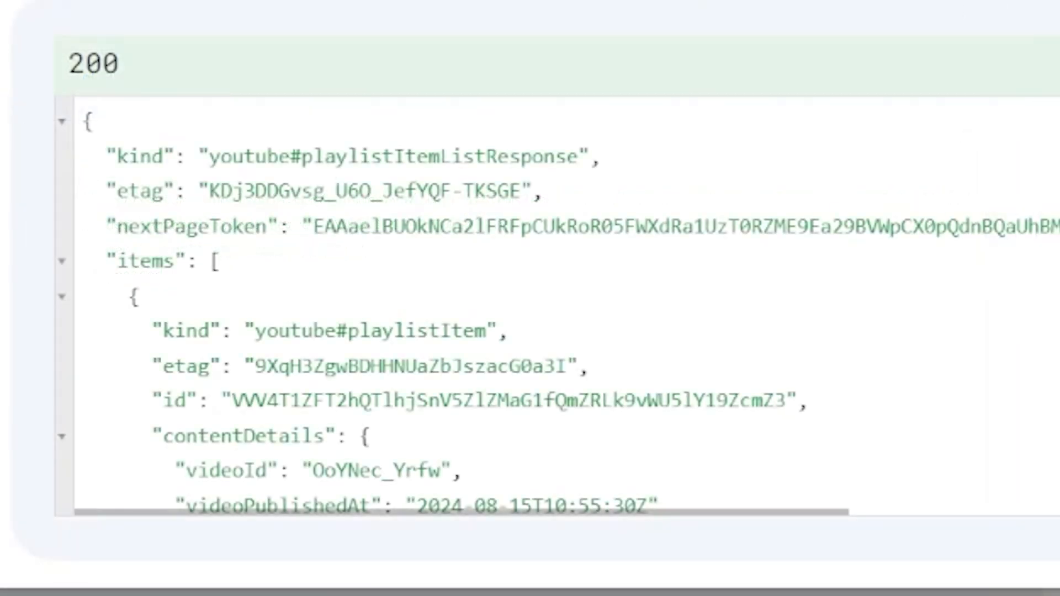
scroll("down", 3)
type("ba")
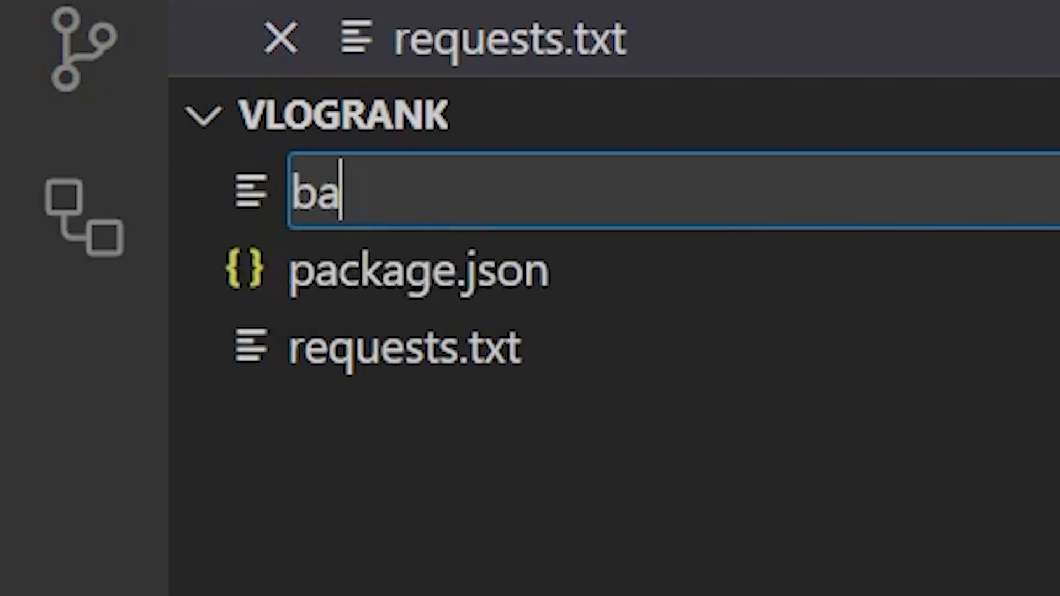
key("Enter")
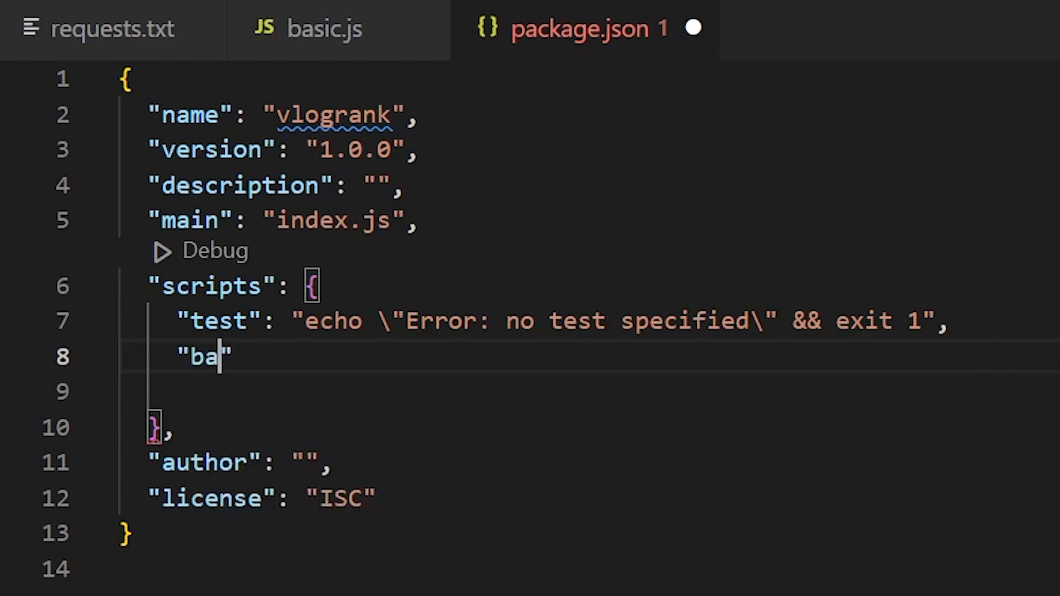
type("sic\": \"node \"")
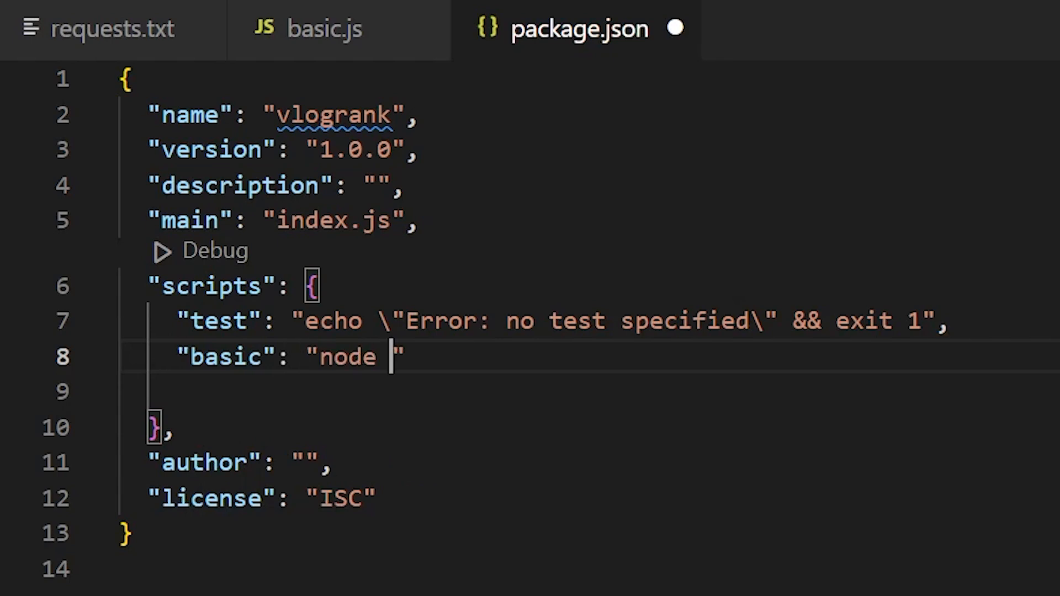
type("basic")
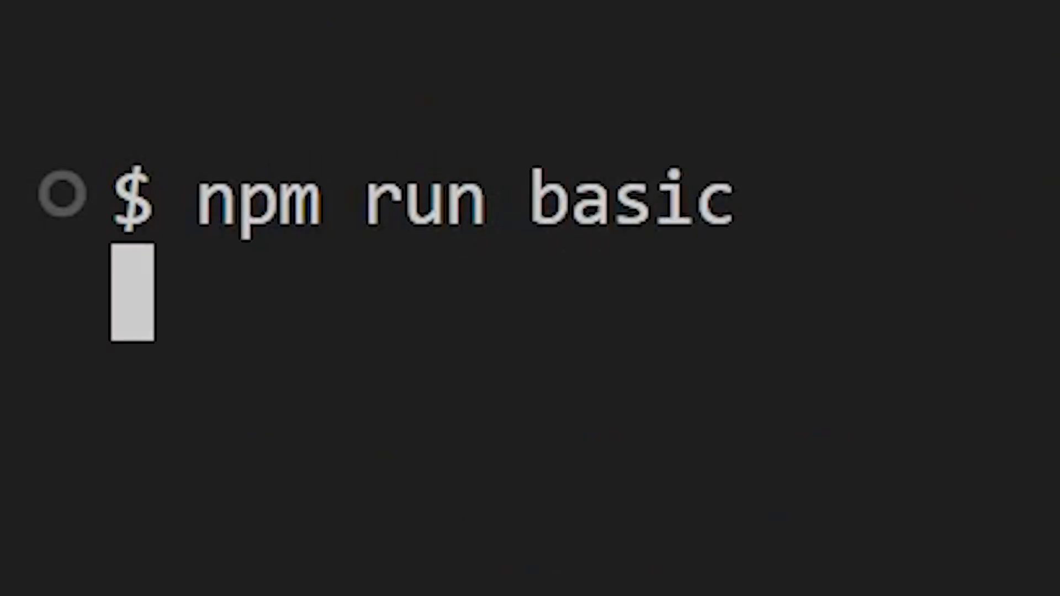
- Run "npm run basic" in the integrated terminal
key("Enter")
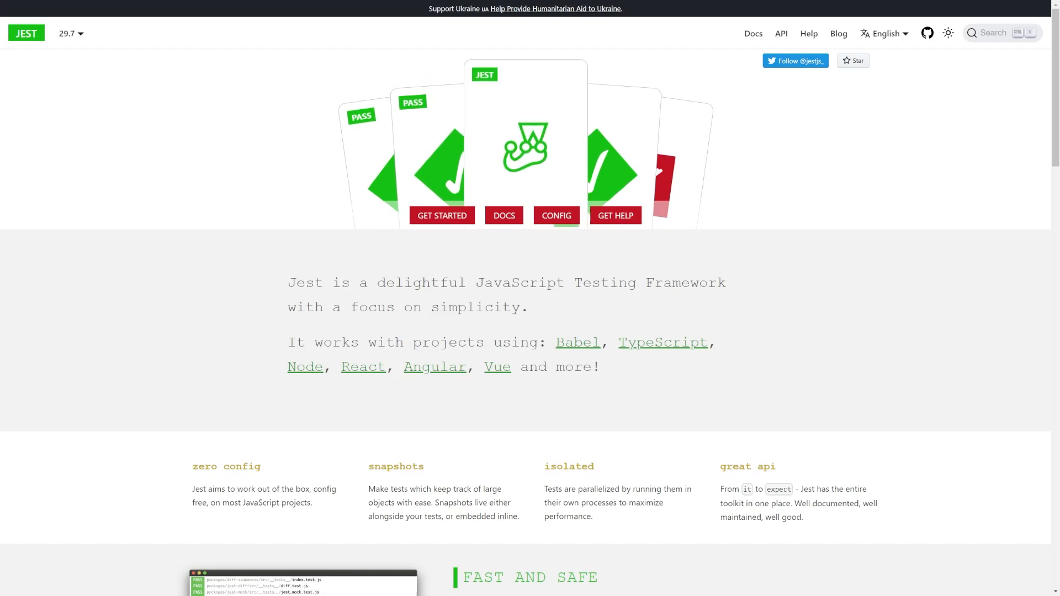
left_click(442, 215)
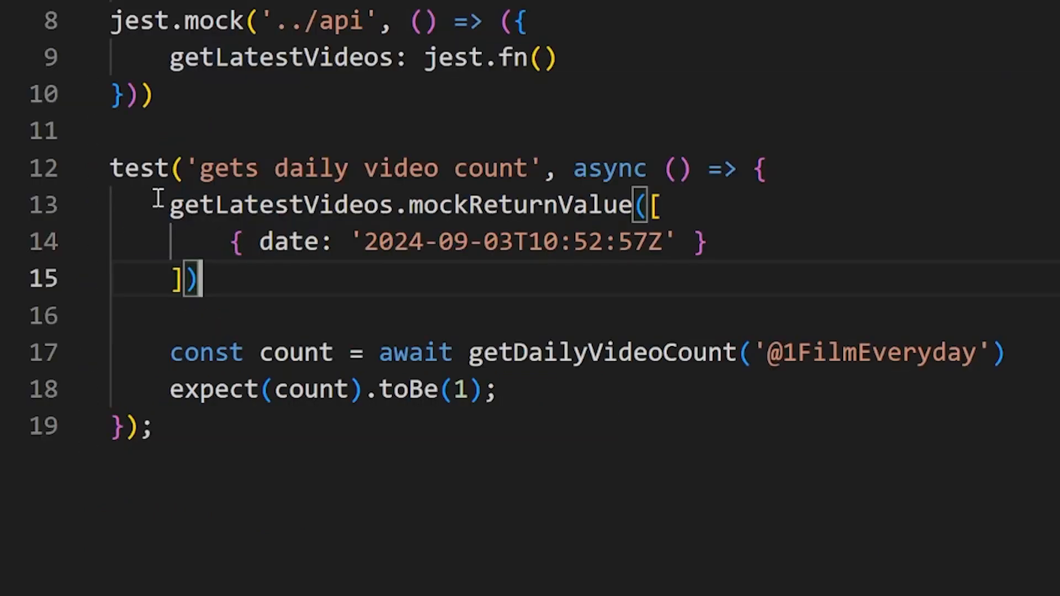
left_click_drag(169, 205, 197, 279)
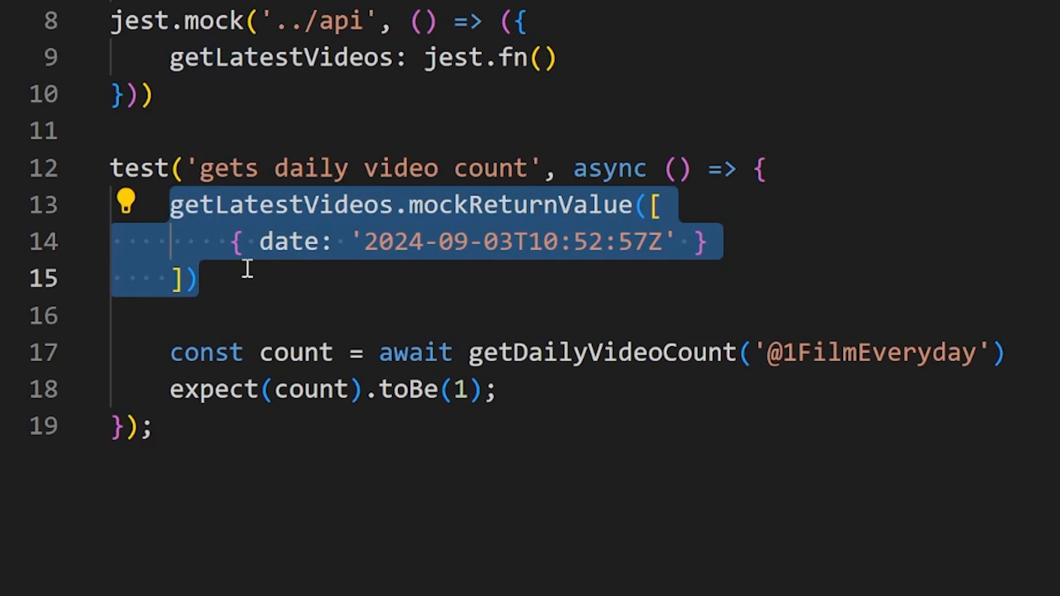
left_click(269, 240)
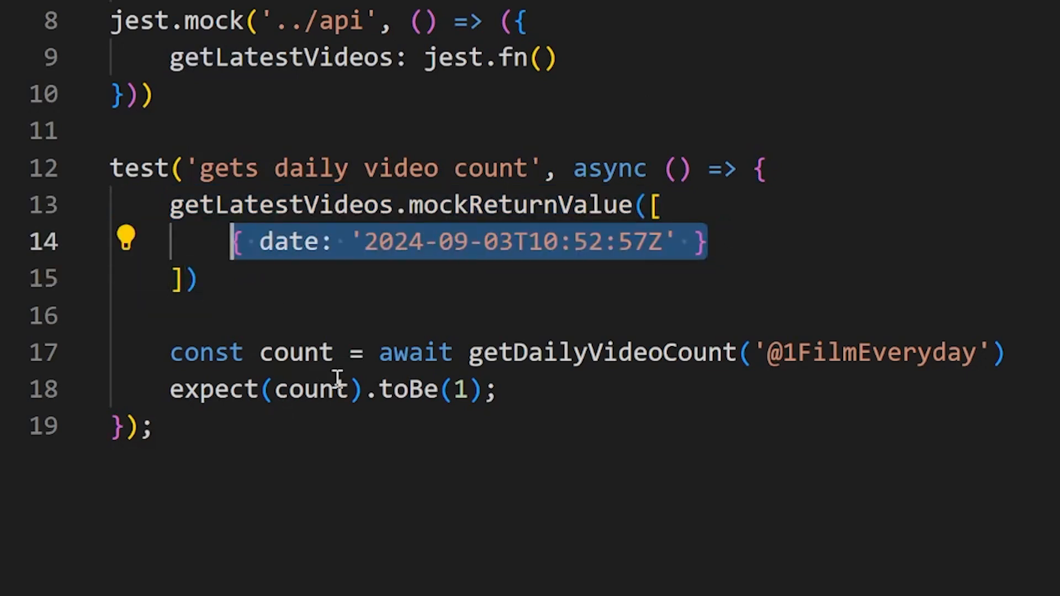
mouse_move(509, 387)
type(" for single video")
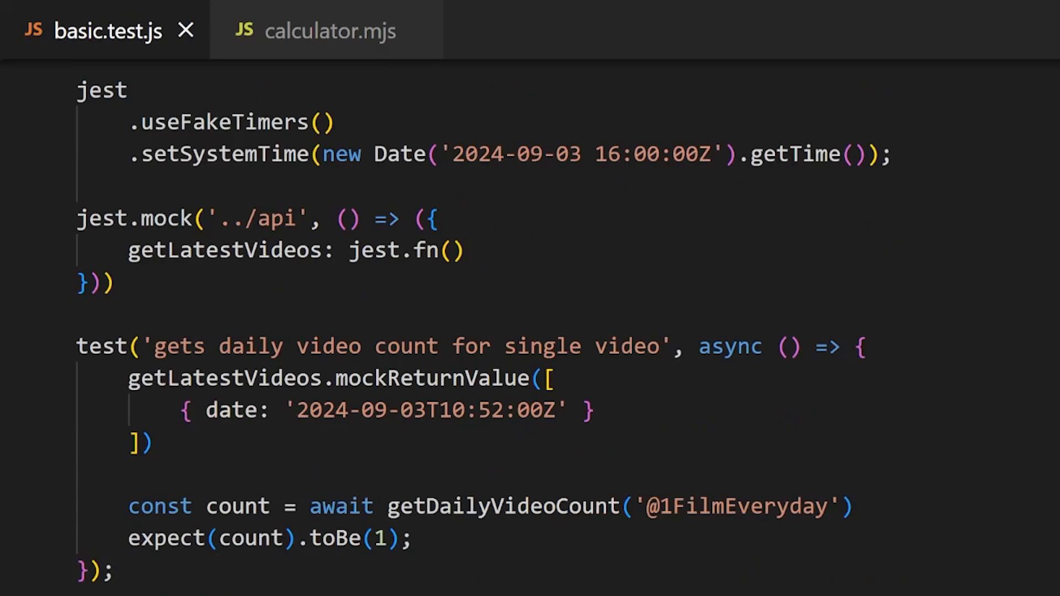
scroll("down", 3)
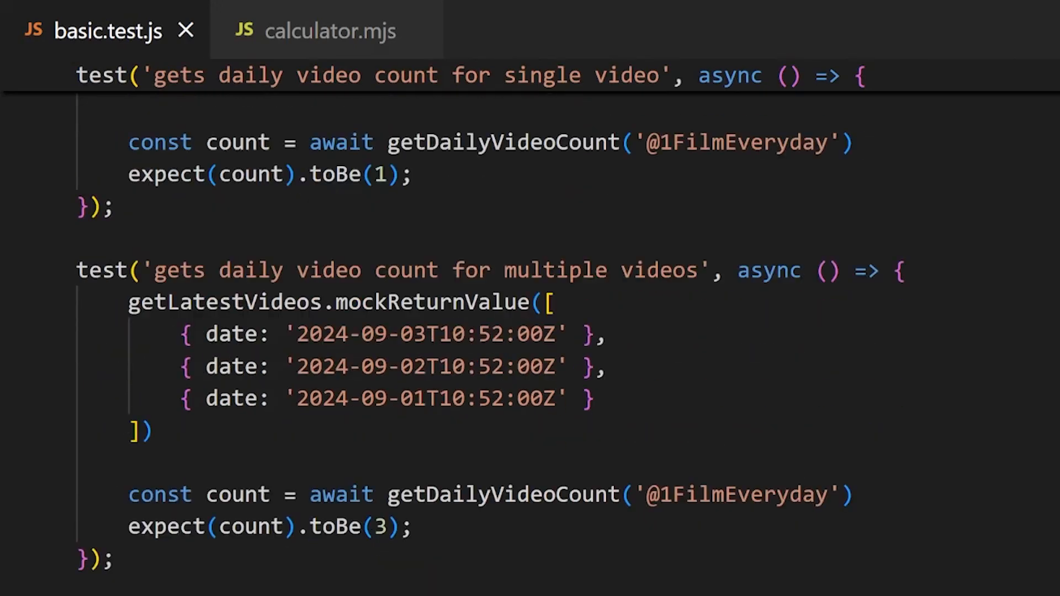
scroll("down", 3)
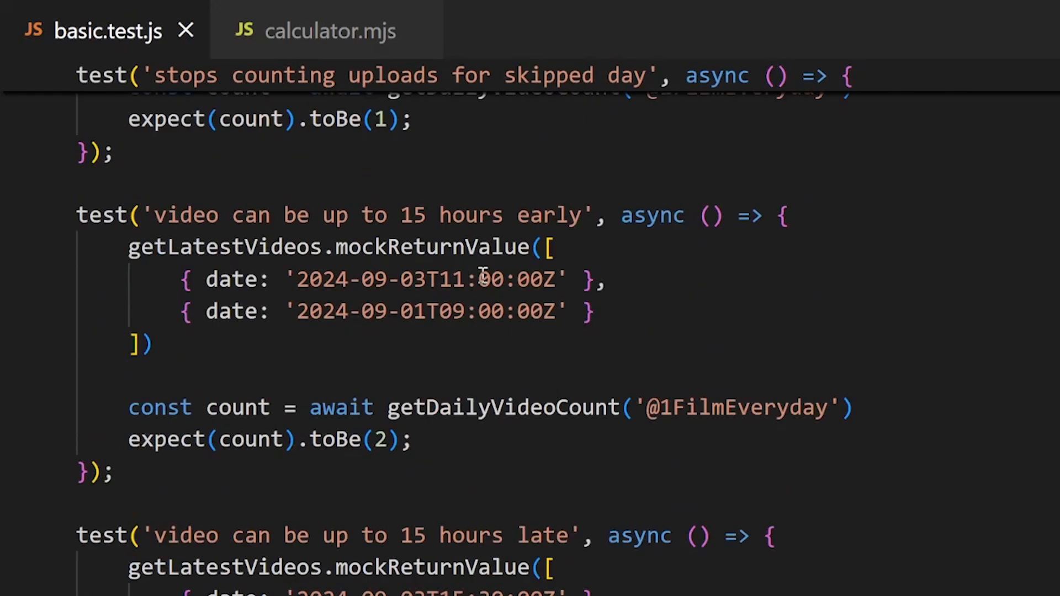
scroll("down", 3)
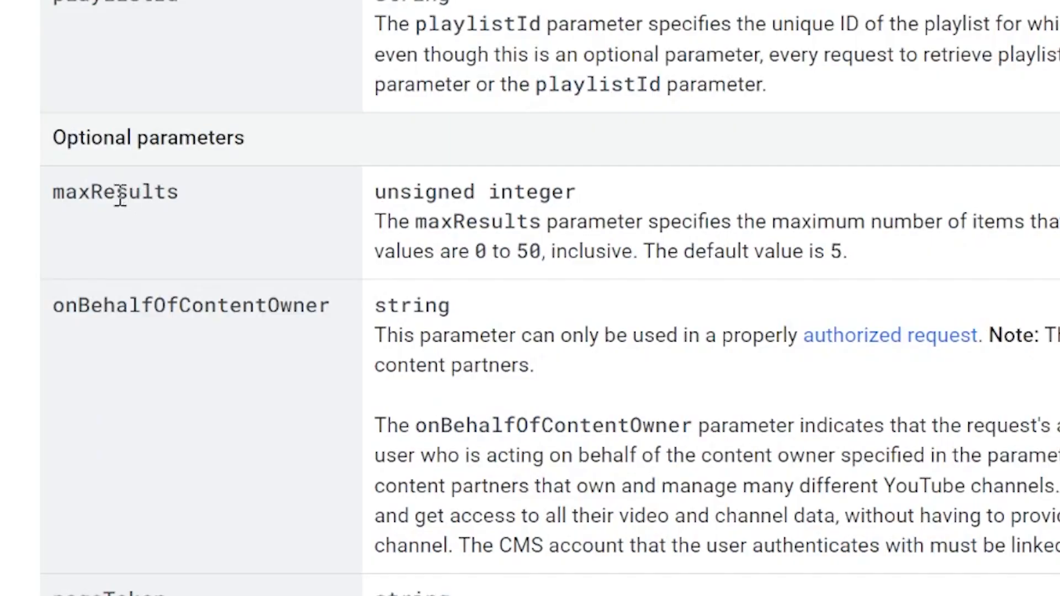
double_click(116, 192)
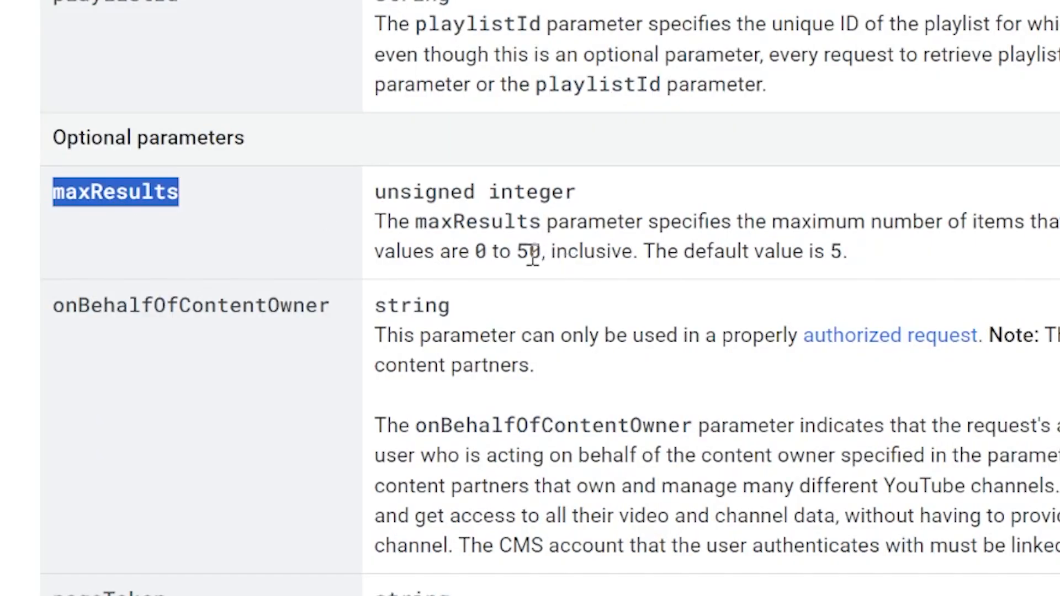
double_click(529, 252)
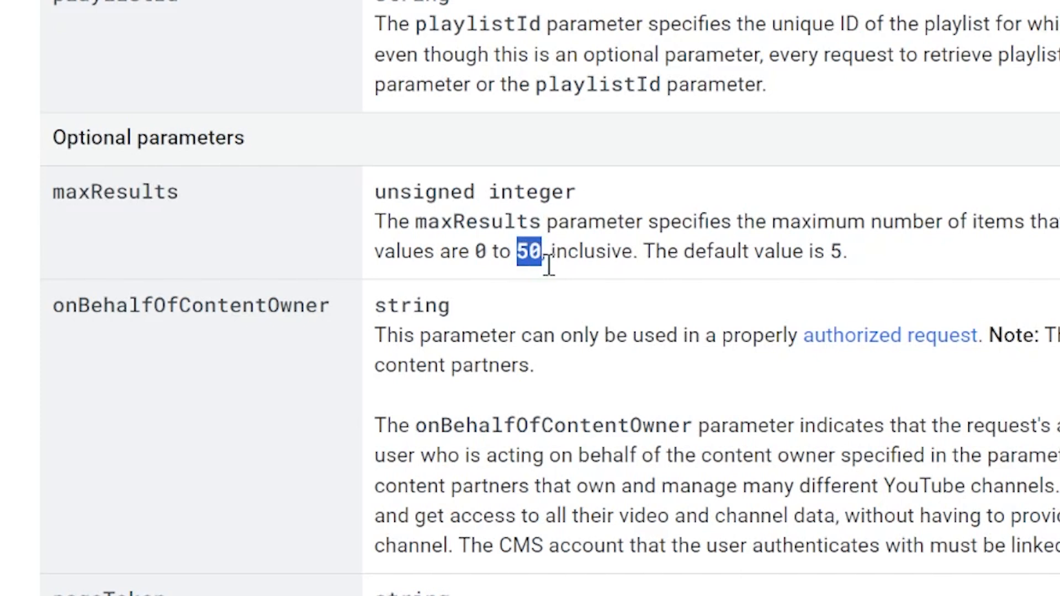